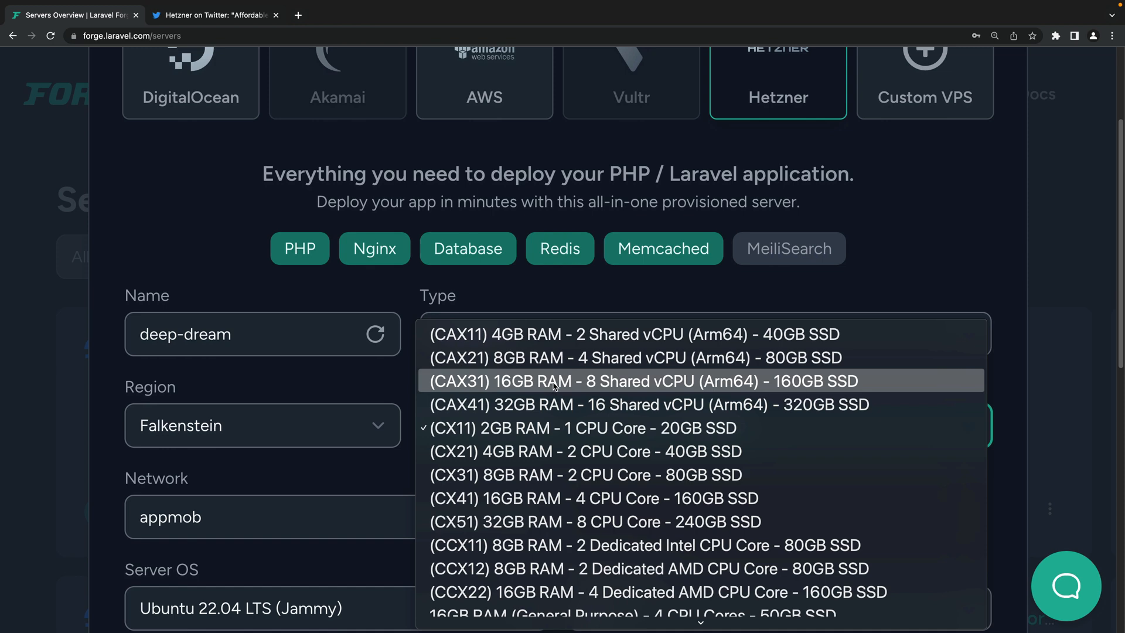
Browse the Hetzner Arm64 CAX sizes in Forge's Create Server Type dropdown.
left_click(634, 333)
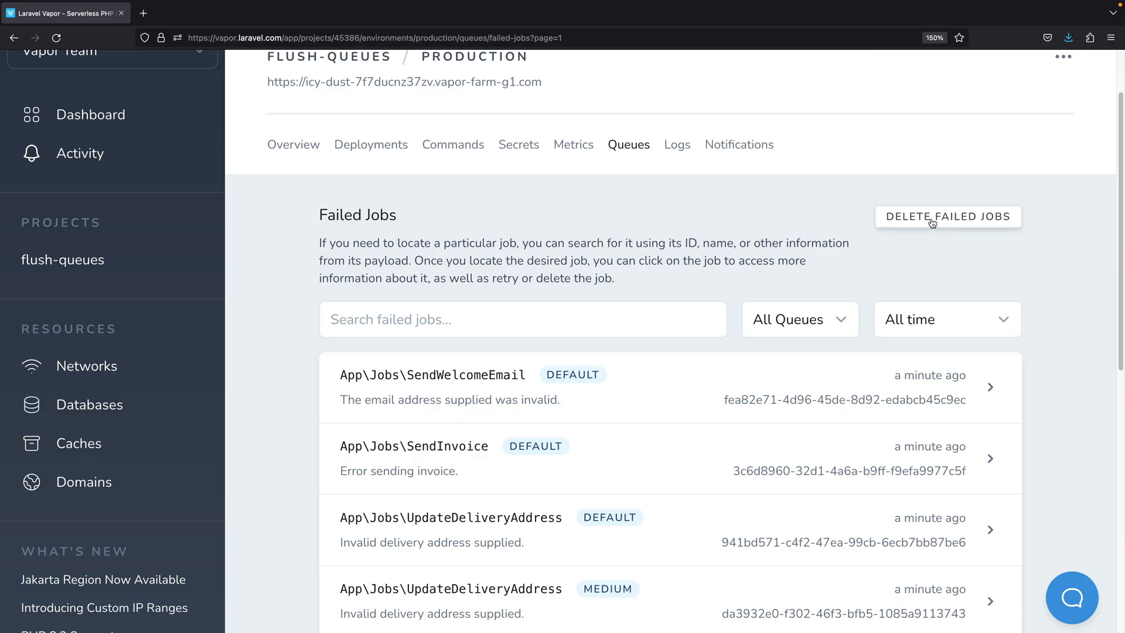
left_click(947, 216)
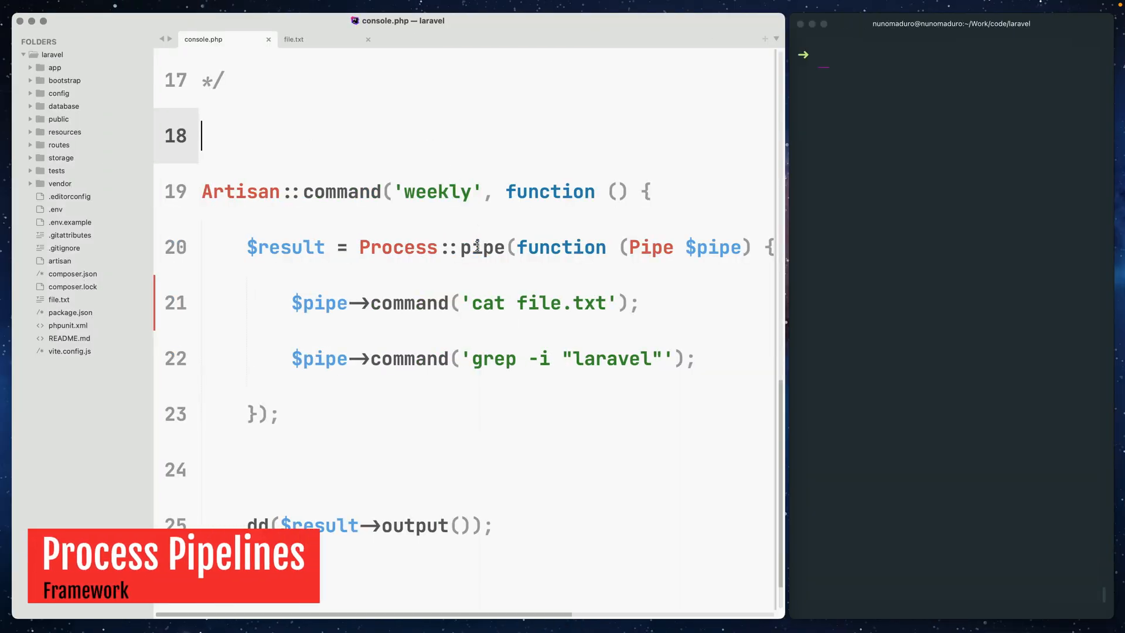
Highlight Process::pipe with its 'cat file.txt' and 'grep laravel' commands in console.php.
double_click(480, 247)
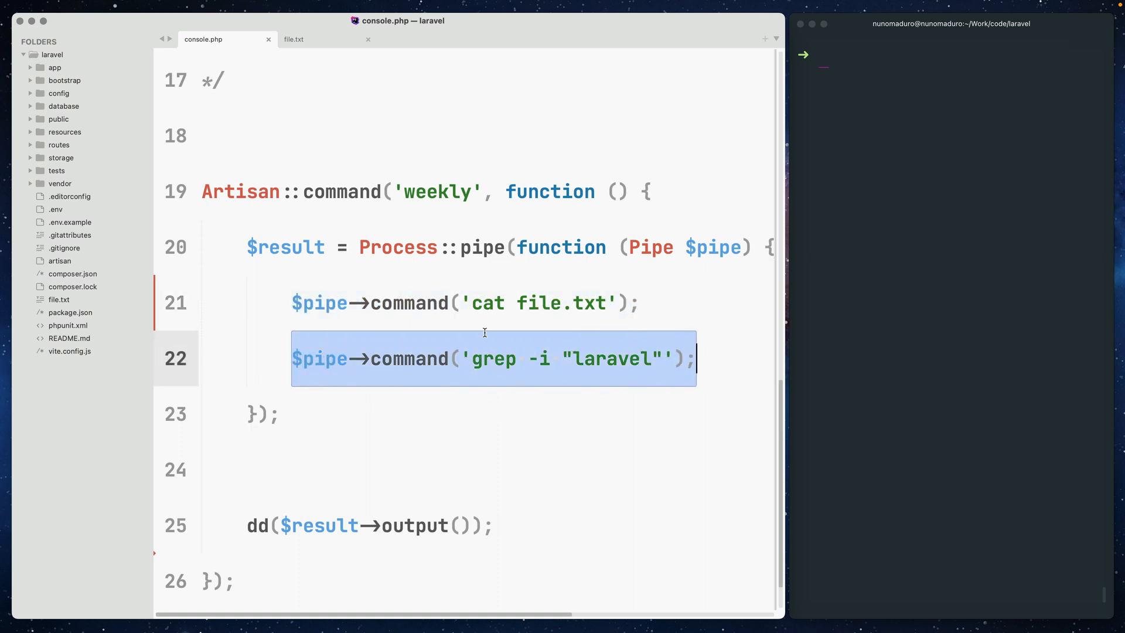
double_click(542, 302)
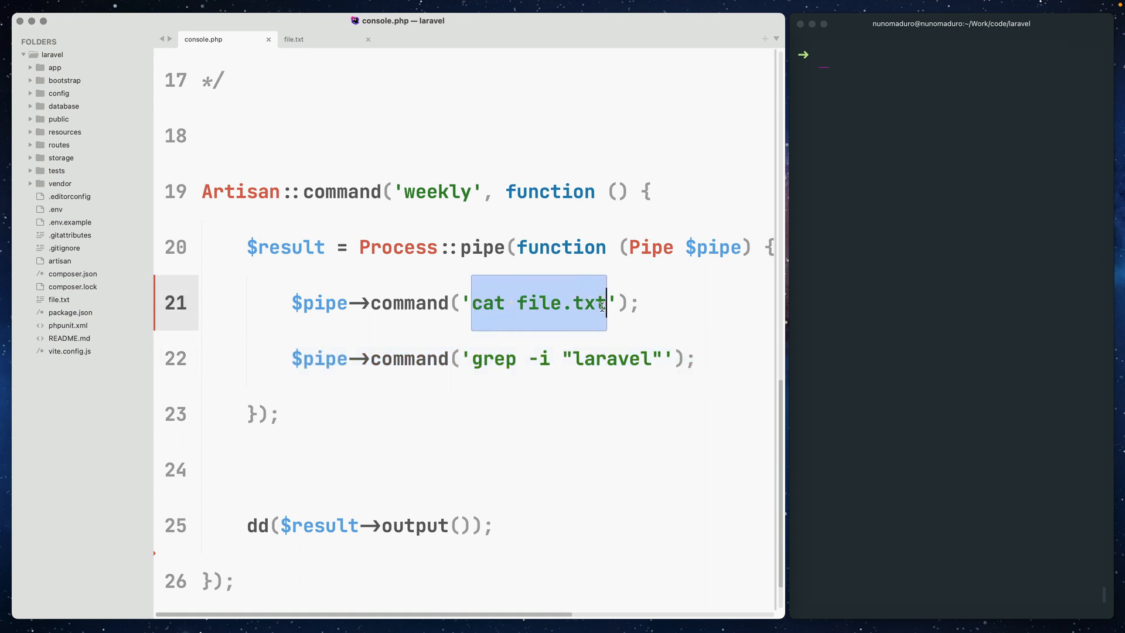
double_click(493, 358)
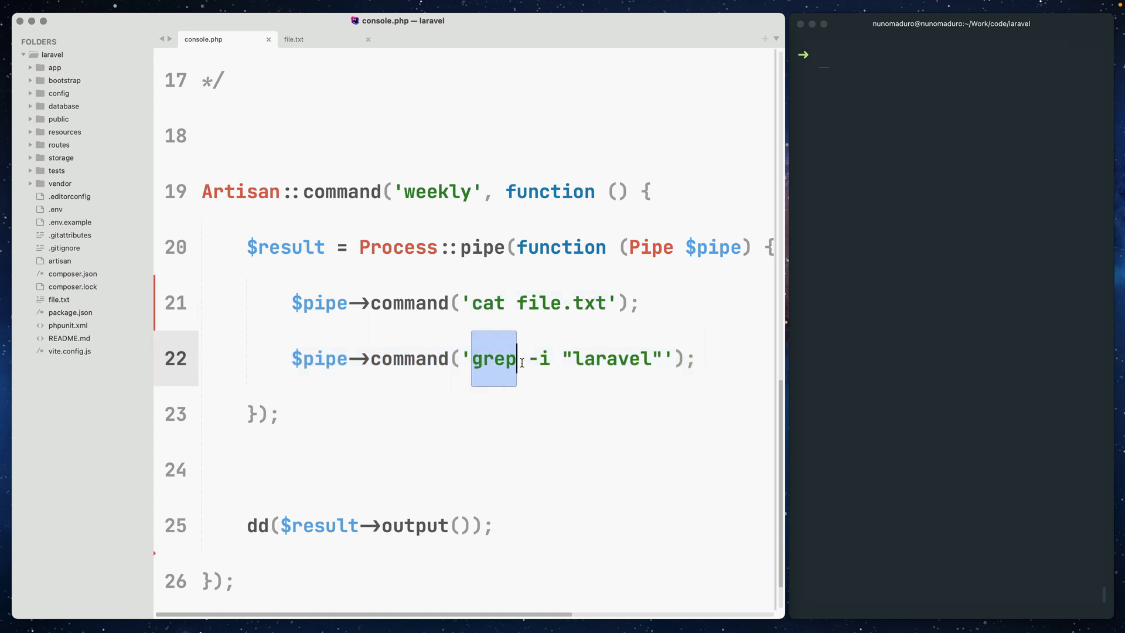
Check file.txt, then clear the terminal and run 'php artisan weekly'.
left_click(294, 39)
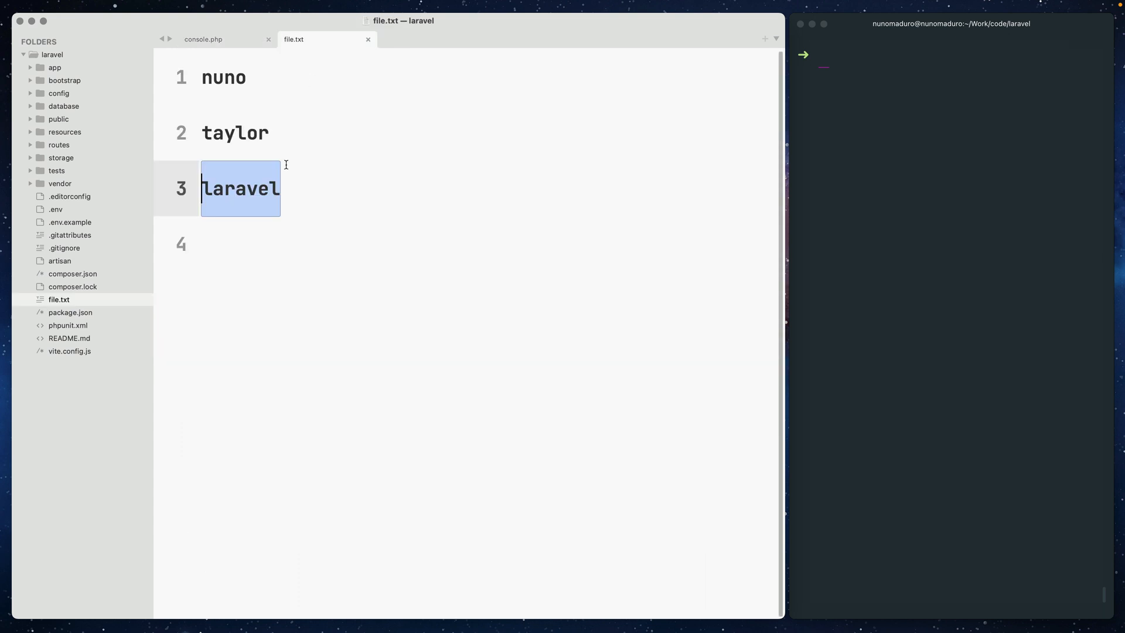
left_click(203, 39)
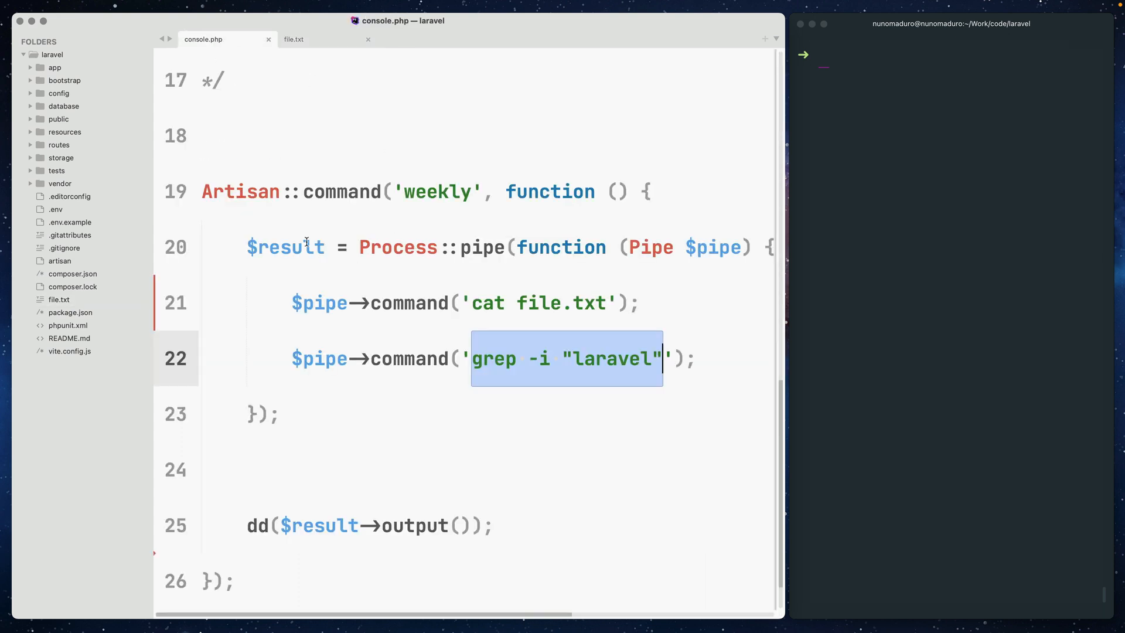
type("clear")
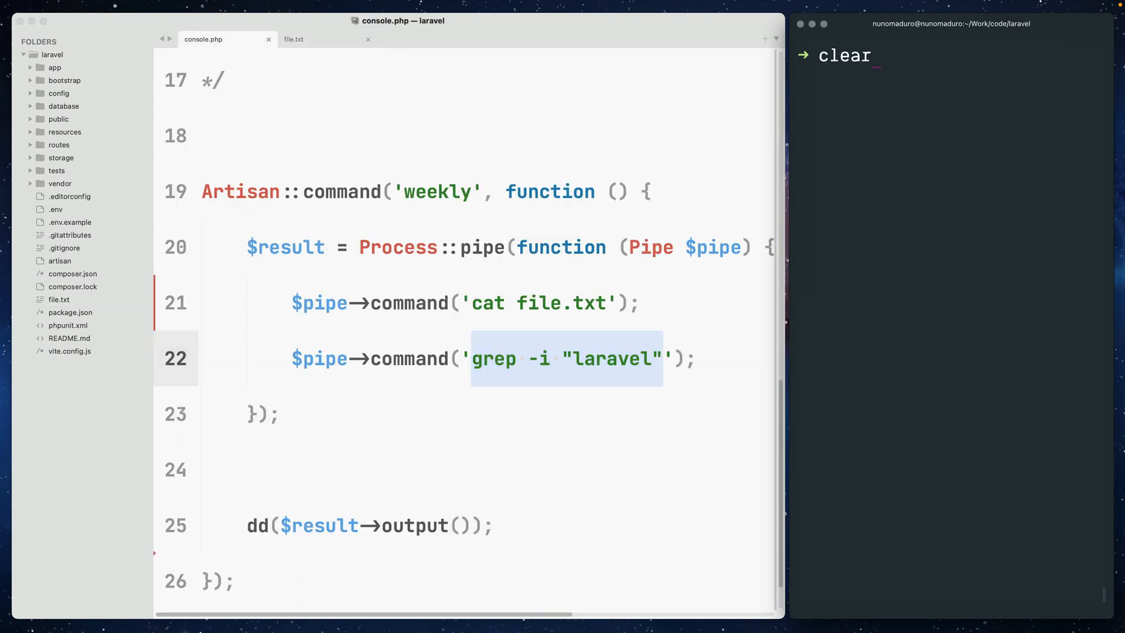
type("php artisan weekly")
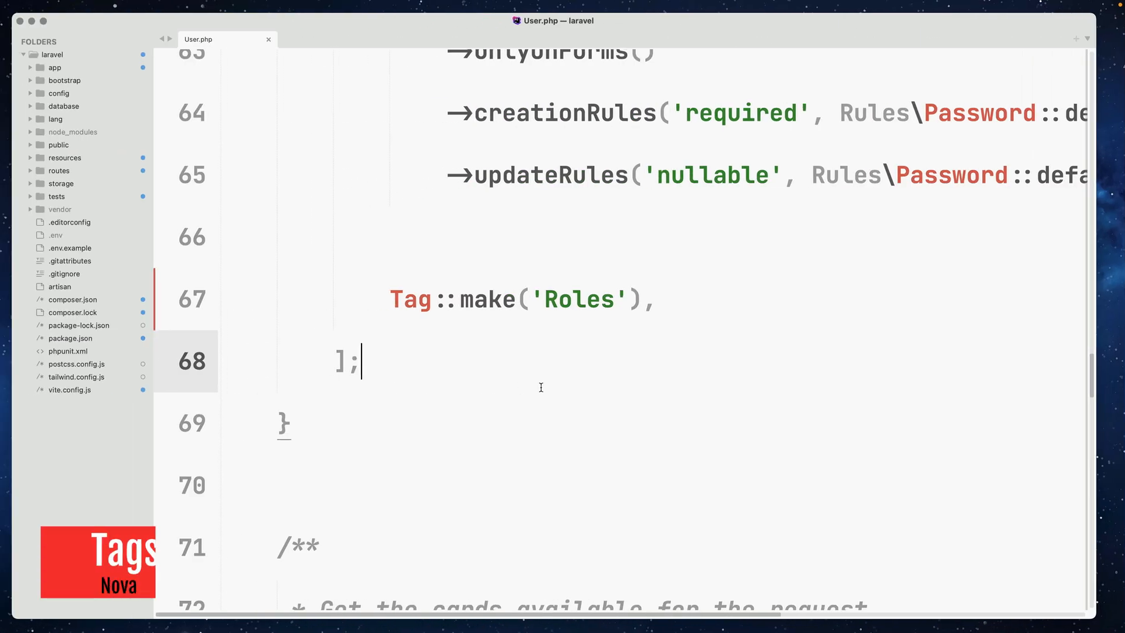
Highlight Tag in User.php's Tag::make('Roles') field.
double_click(410, 299)
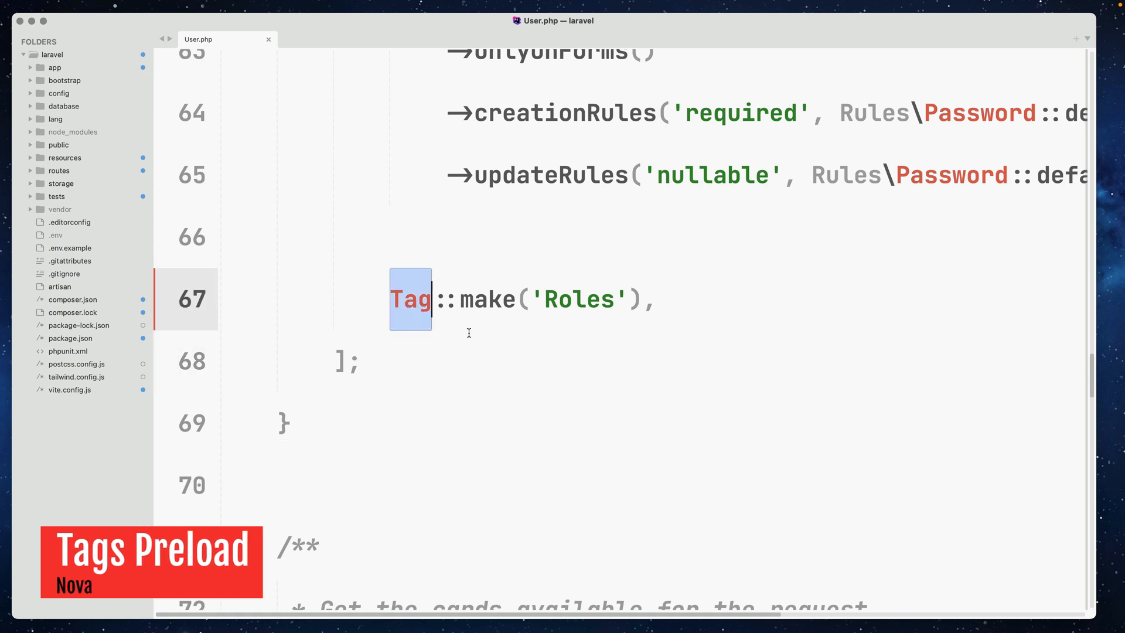
mouse_move(527, 298)
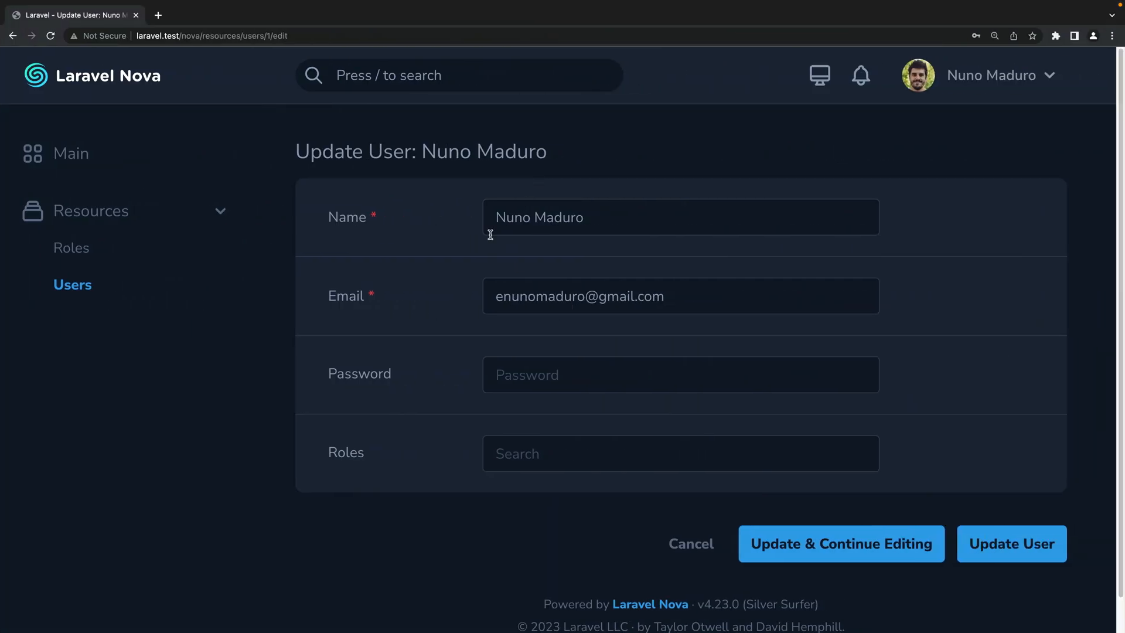
mouse_move(510, 462)
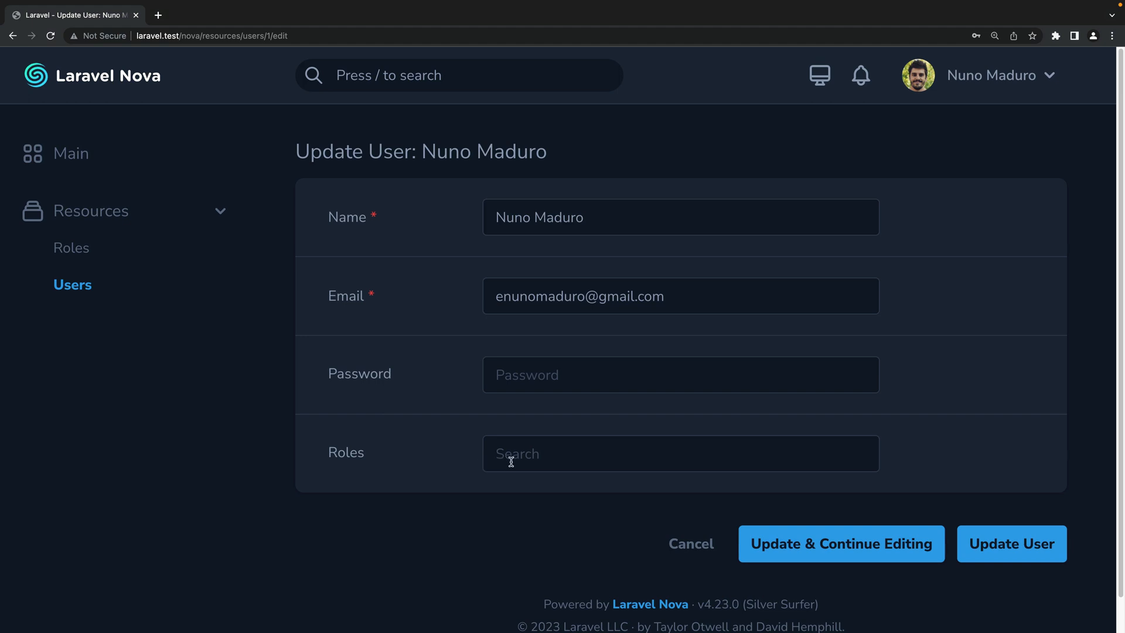
Search 'a' in Nova's Roles field, then chain ->preload() onto Tag::make('Roles').
type("ag::make('Roles')-,")
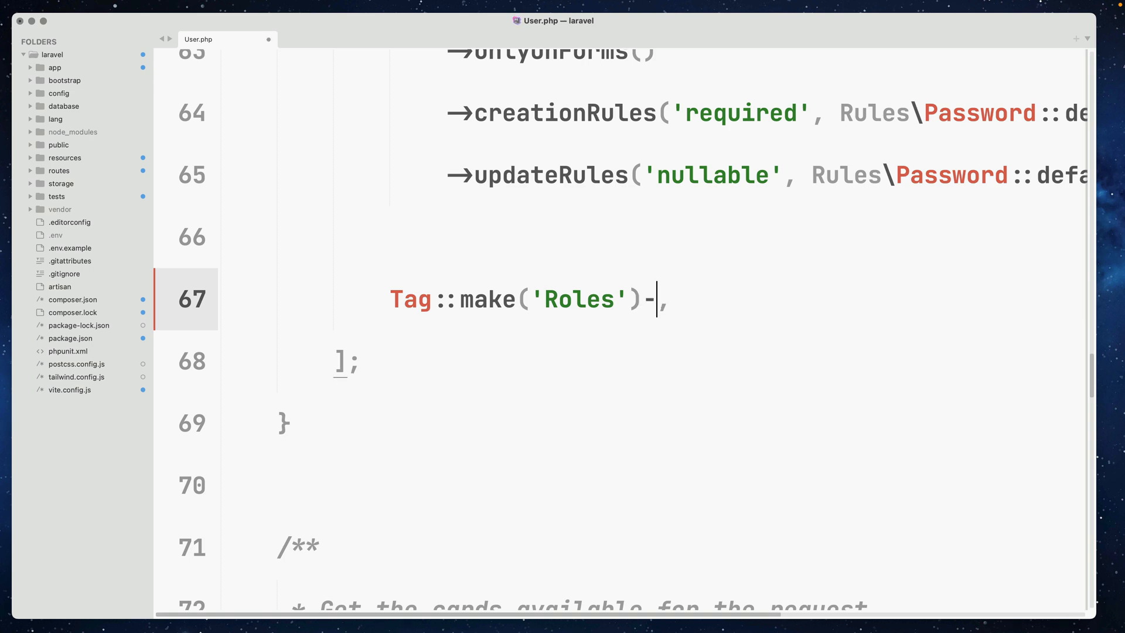
type(">preload()")
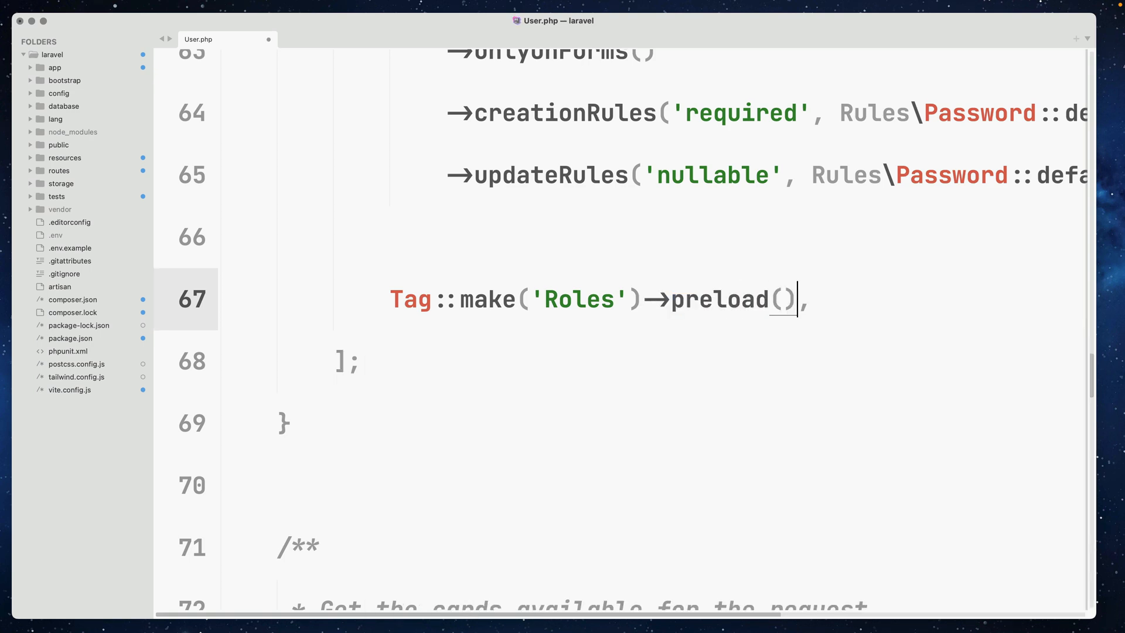
double_click(410, 298)
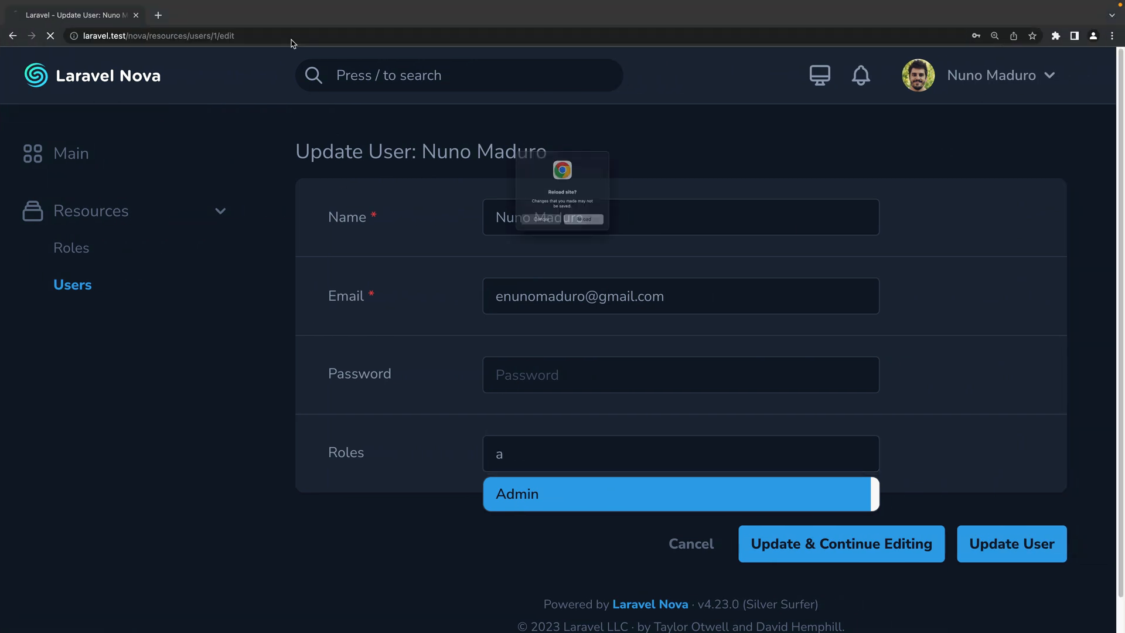
Confirm reloading the Update User page and open the Roles tag field.
left_click(581, 219)
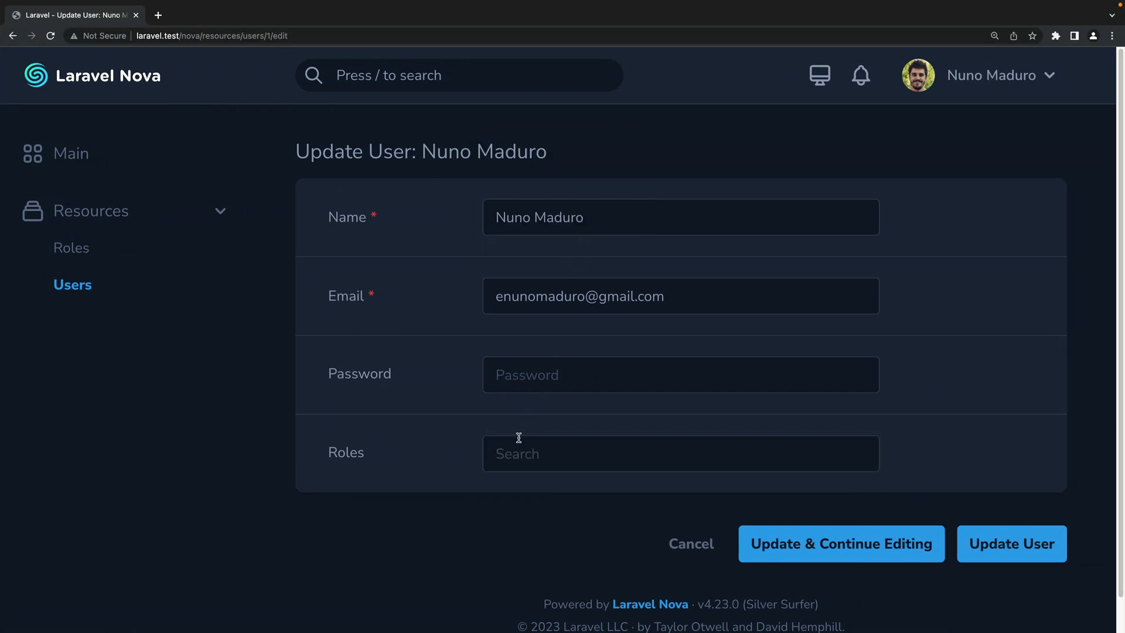
left_click(679, 453)
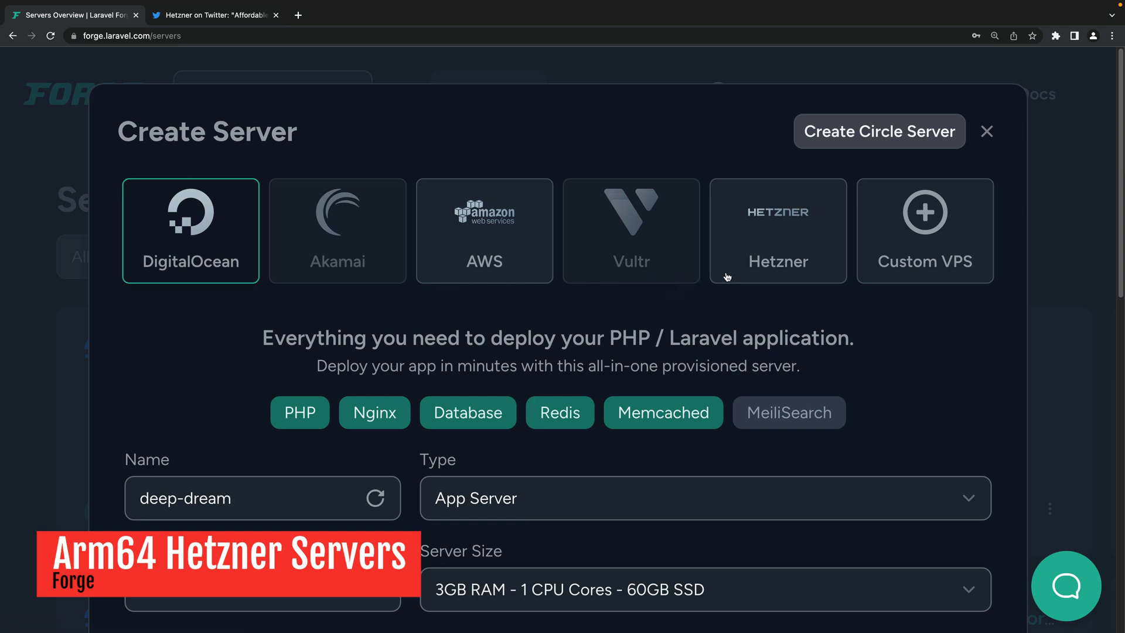
Select Hetzner as the server provider, then view Hetzner's Arm64 announcement tab.
left_click(777, 230)
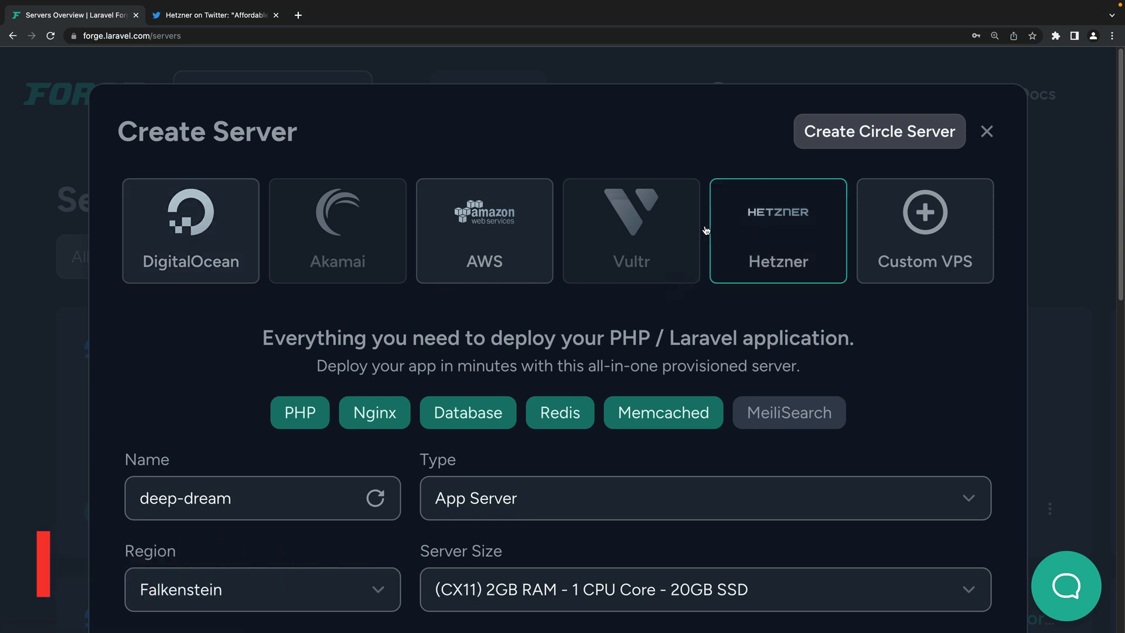
left_click(213, 14)
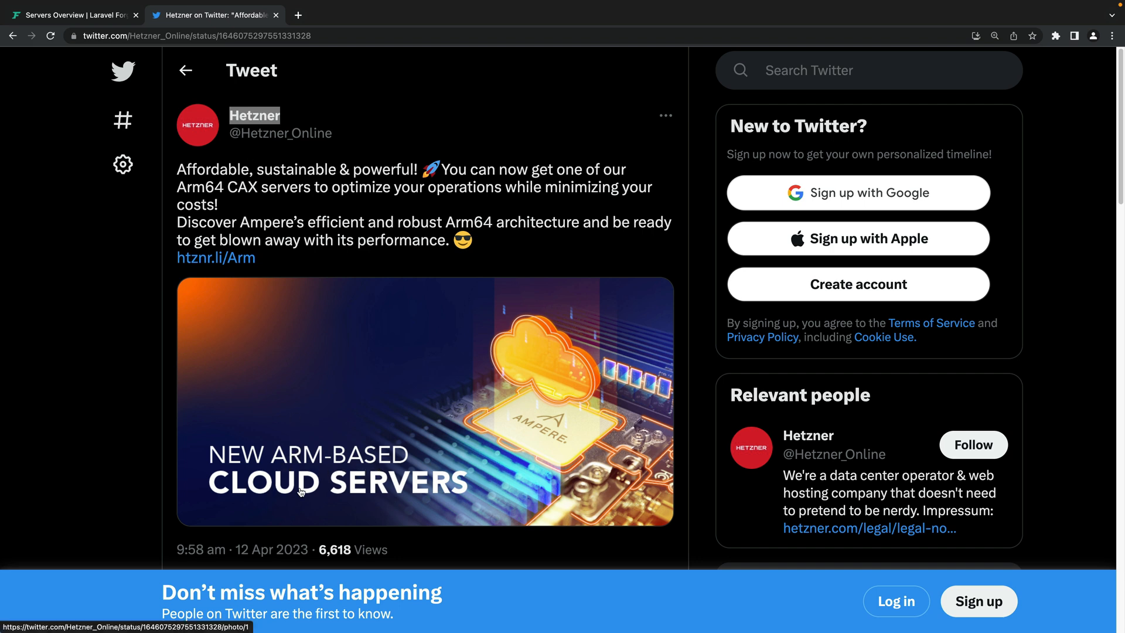
mouse_move(438, 244)
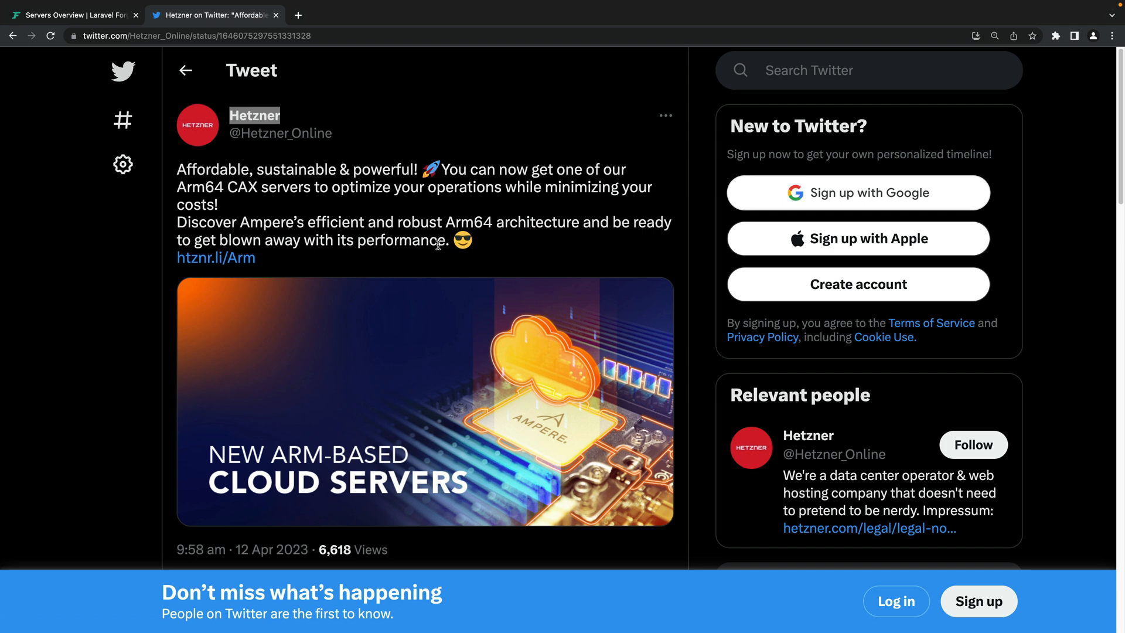
double_click(387, 240)
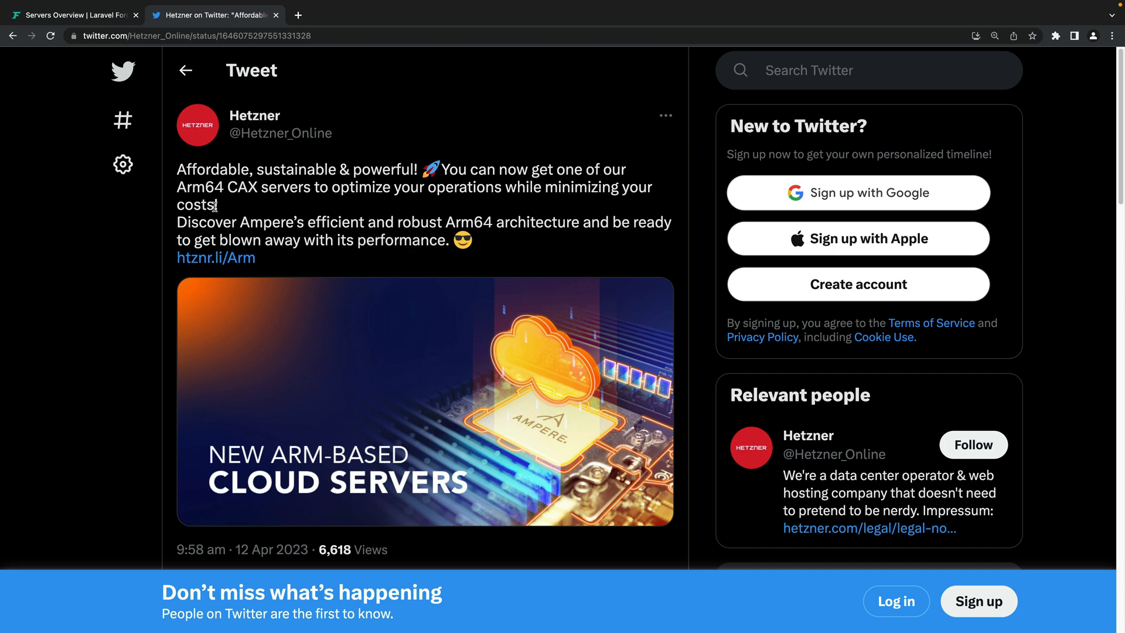
left_click_drag(546, 186, 217, 204)
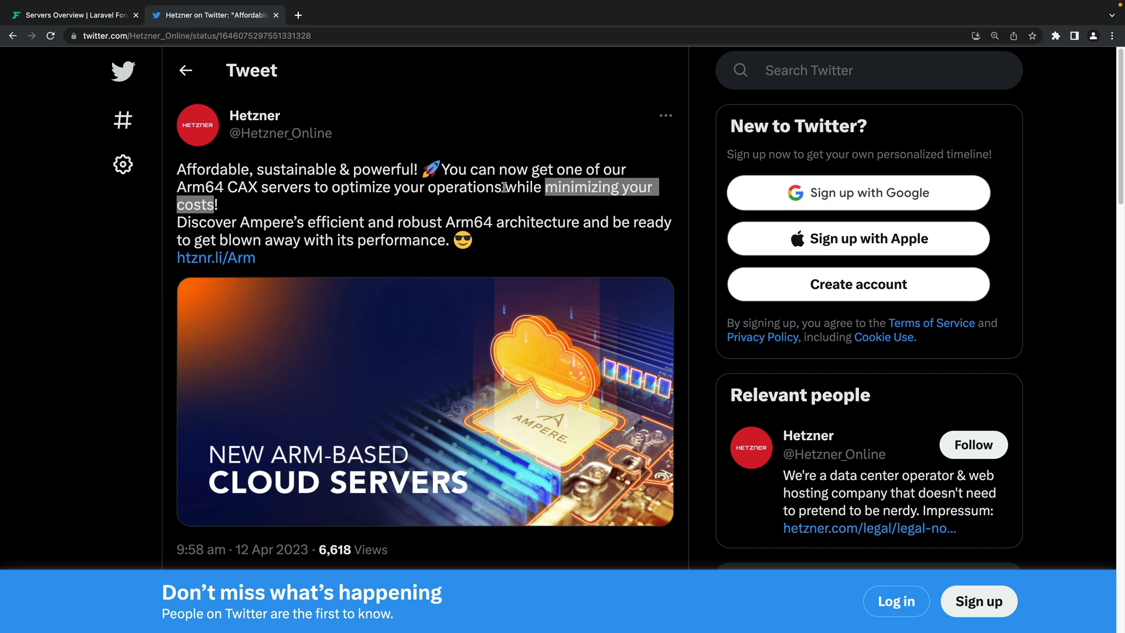
Return to Forge's Hetzner server form and scroll through its settings.
left_click(71, 14)
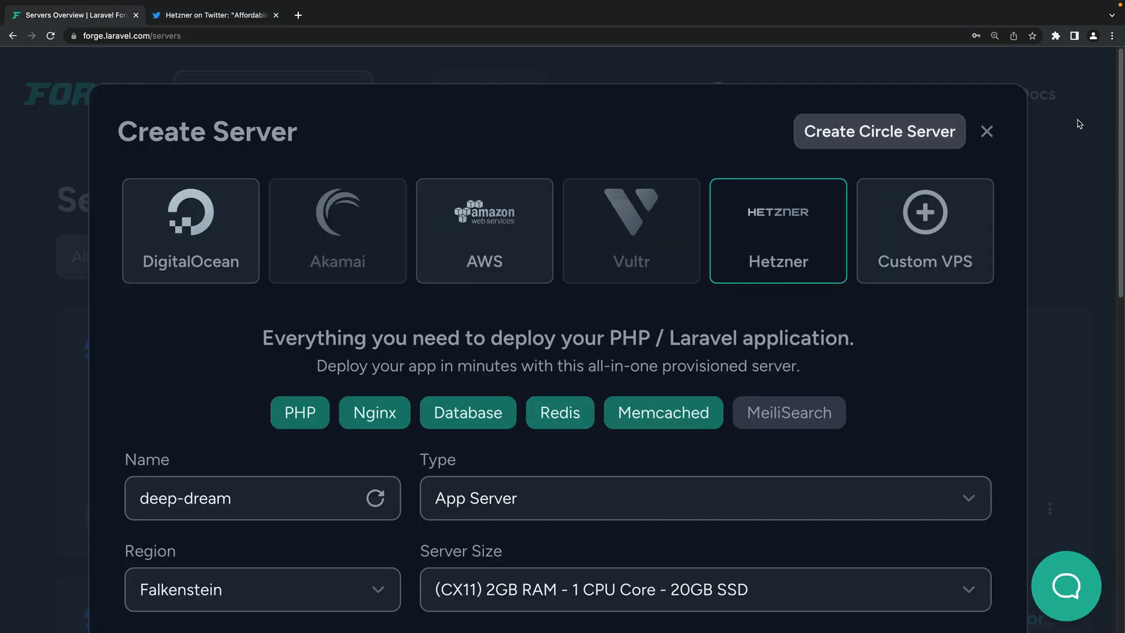
scroll("down", 3)
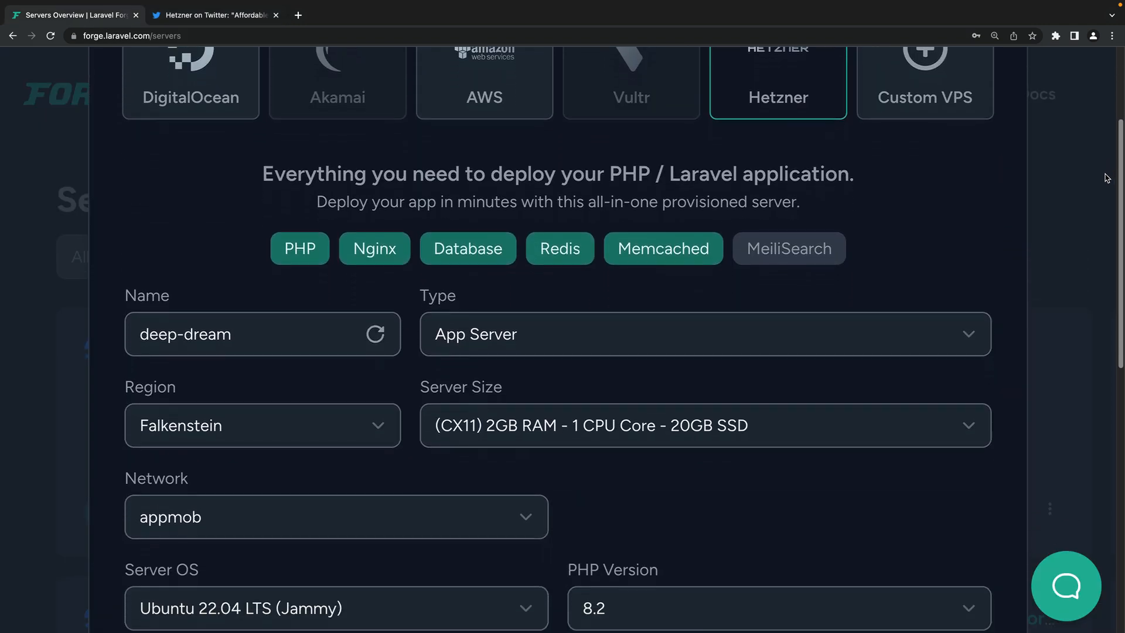
left_click(706, 425)
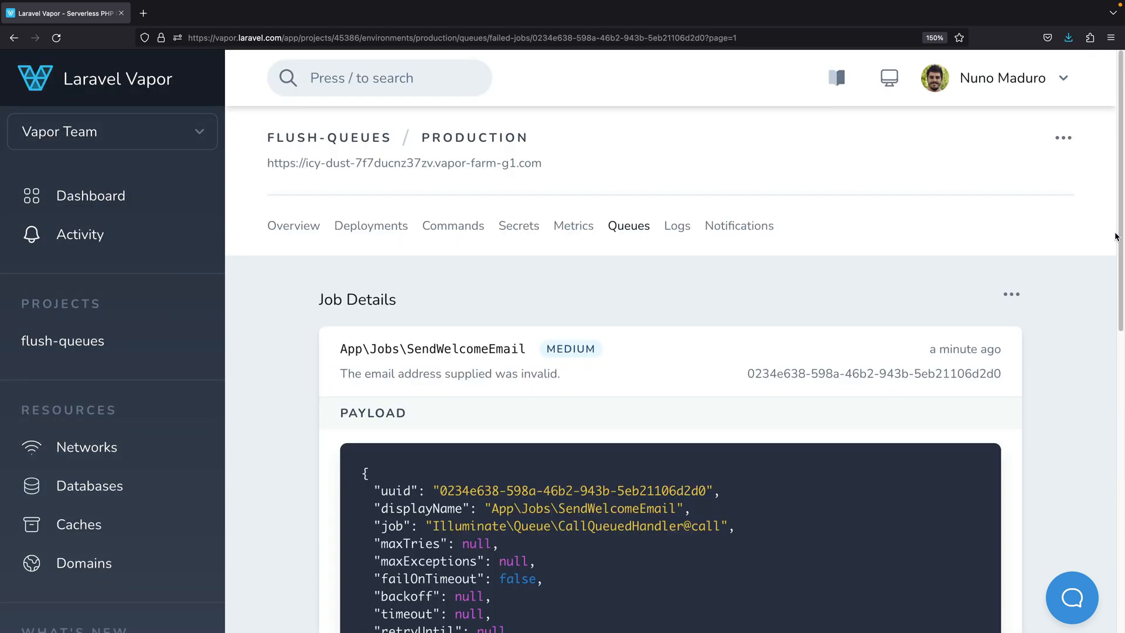
Delete the failed SendWelcomeEmail job from its actions menu and confirm.
scroll("down", 3)
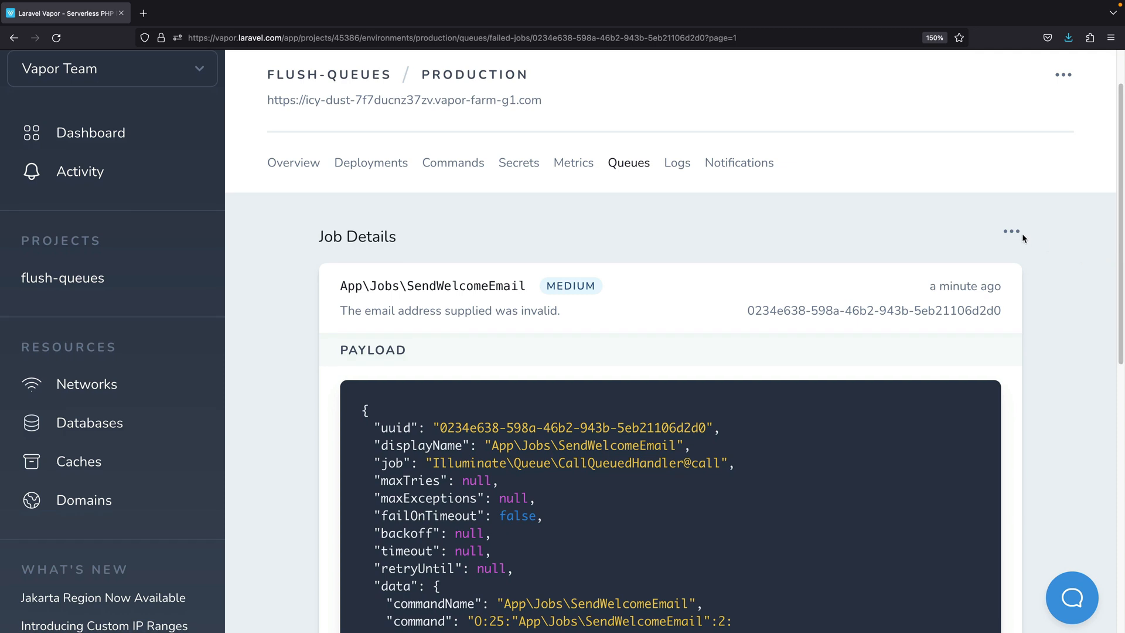
left_click(1011, 232)
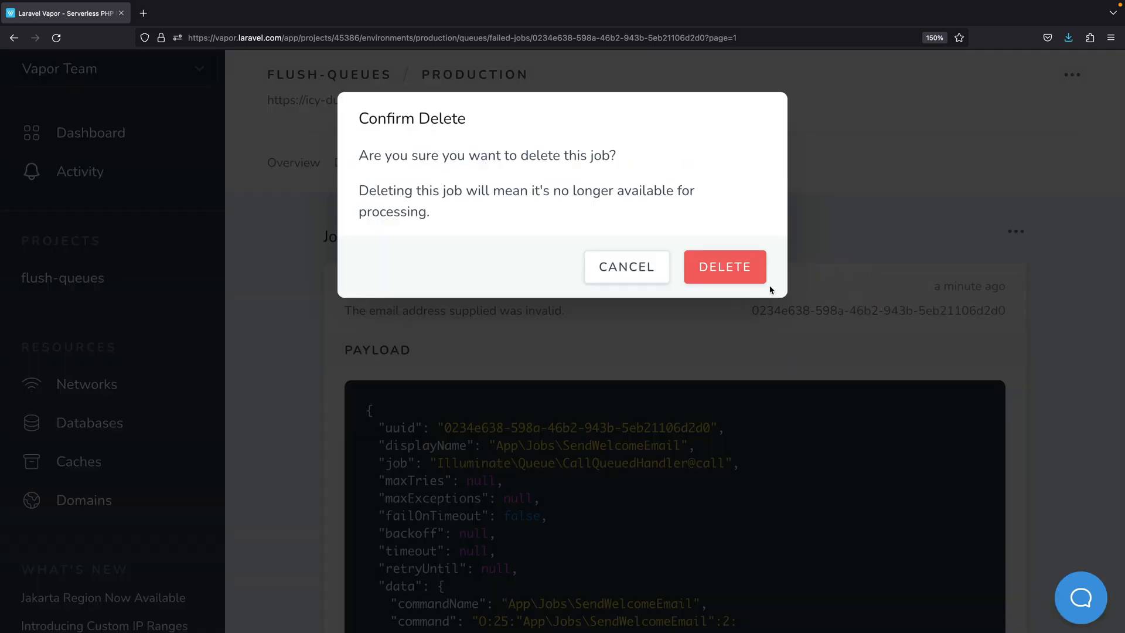
left_click(725, 266)
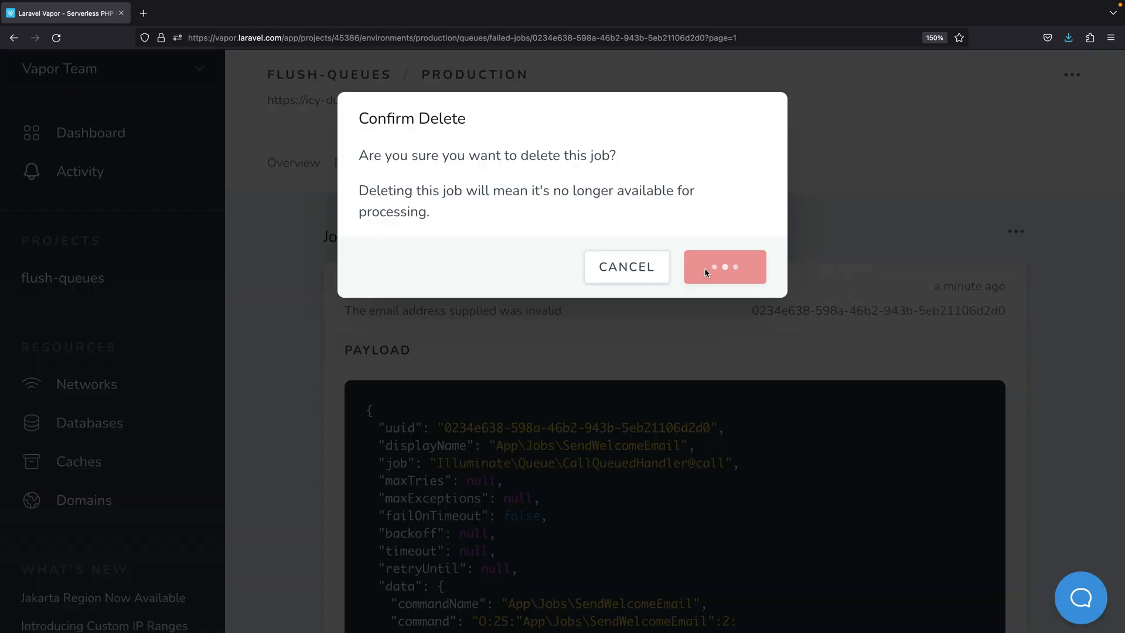
left_click(725, 266)
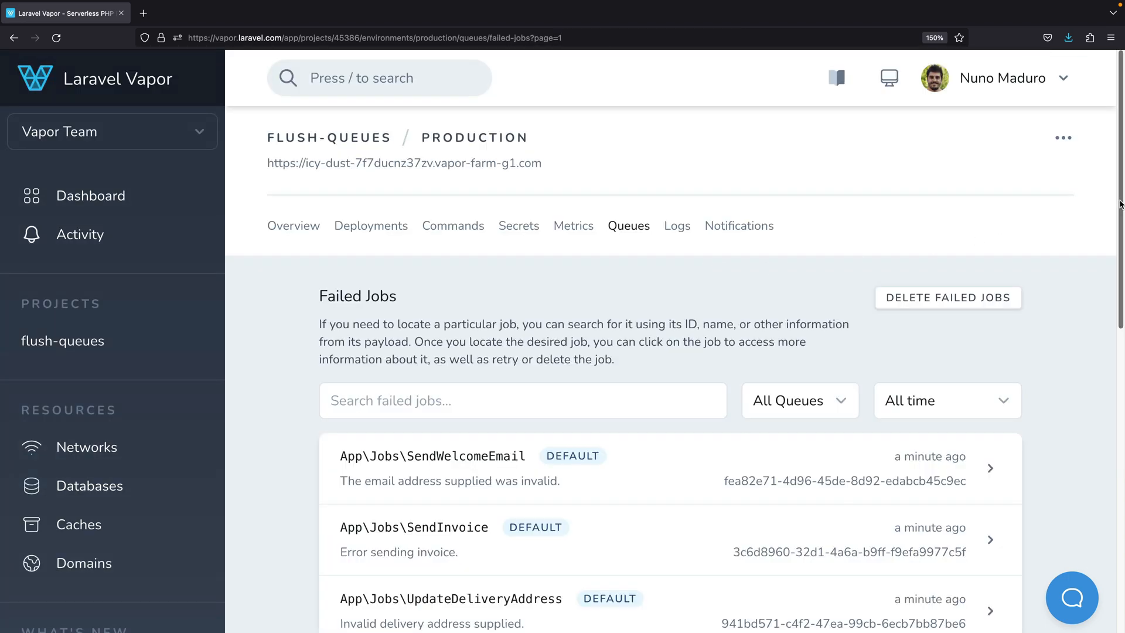
Delete all failed jobs in flush-queues production and confirm the dialog.
scroll("down", 3)
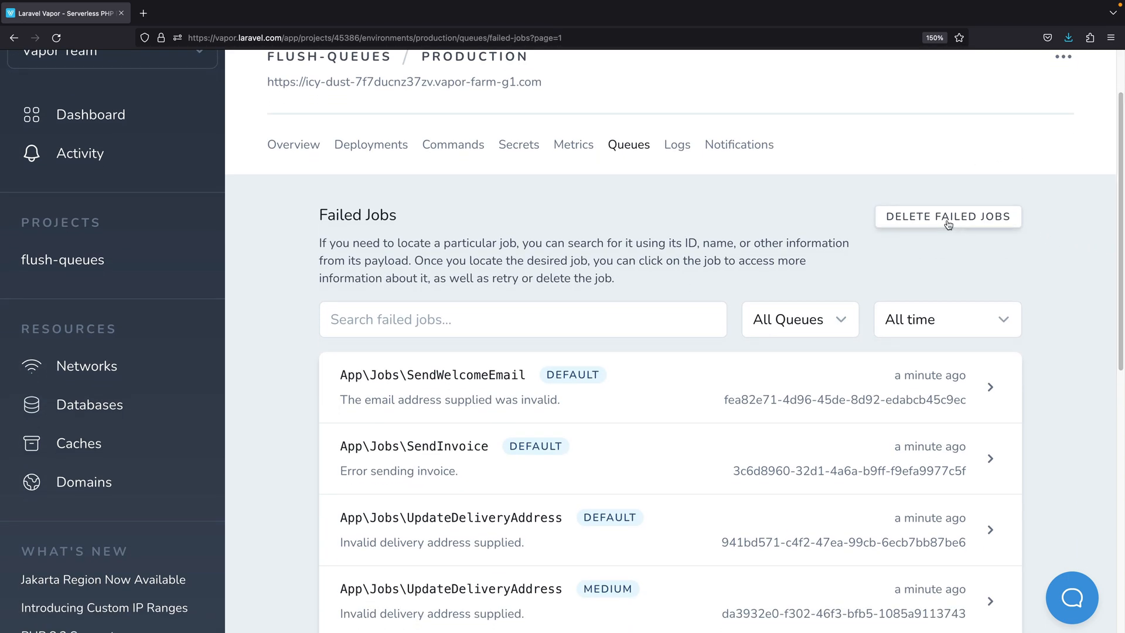
left_click(947, 216)
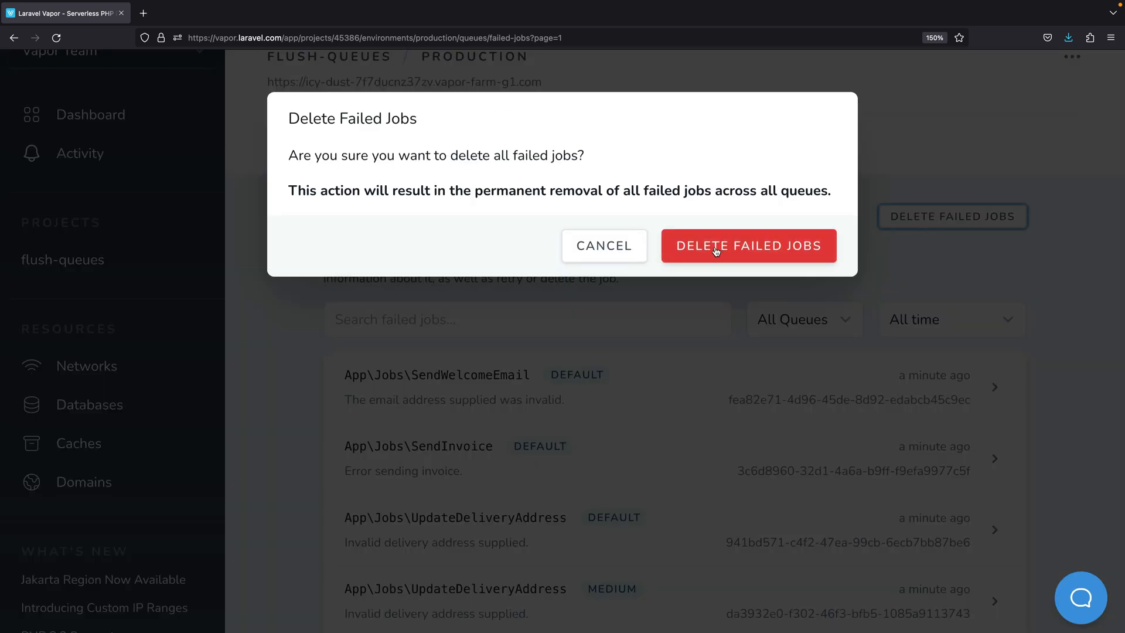
left_click(748, 246)
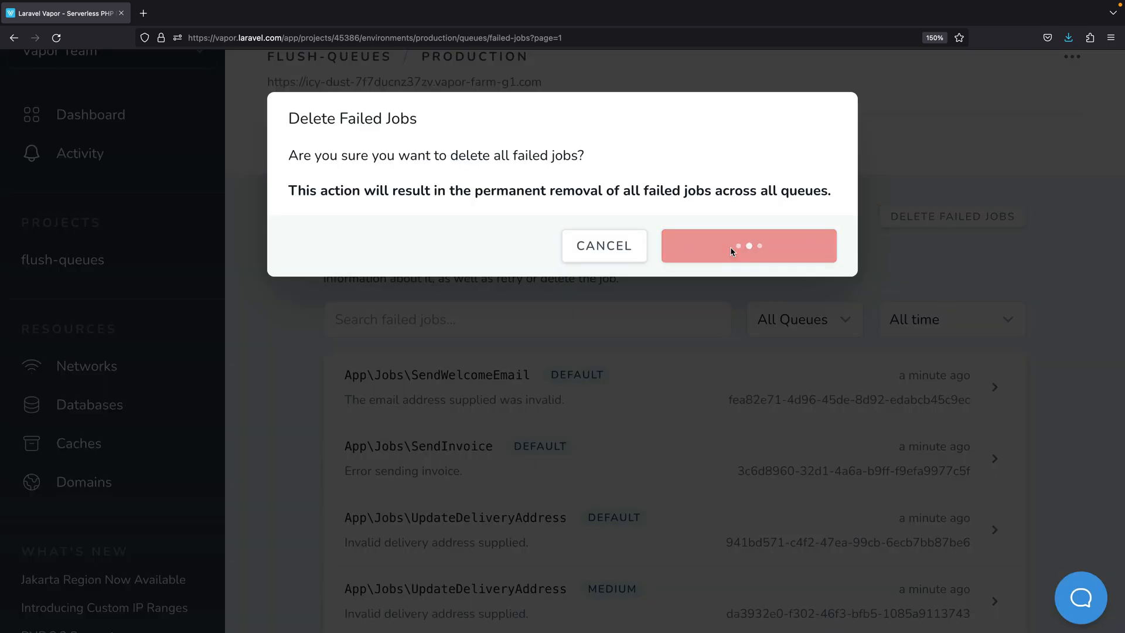
left_click(748, 245)
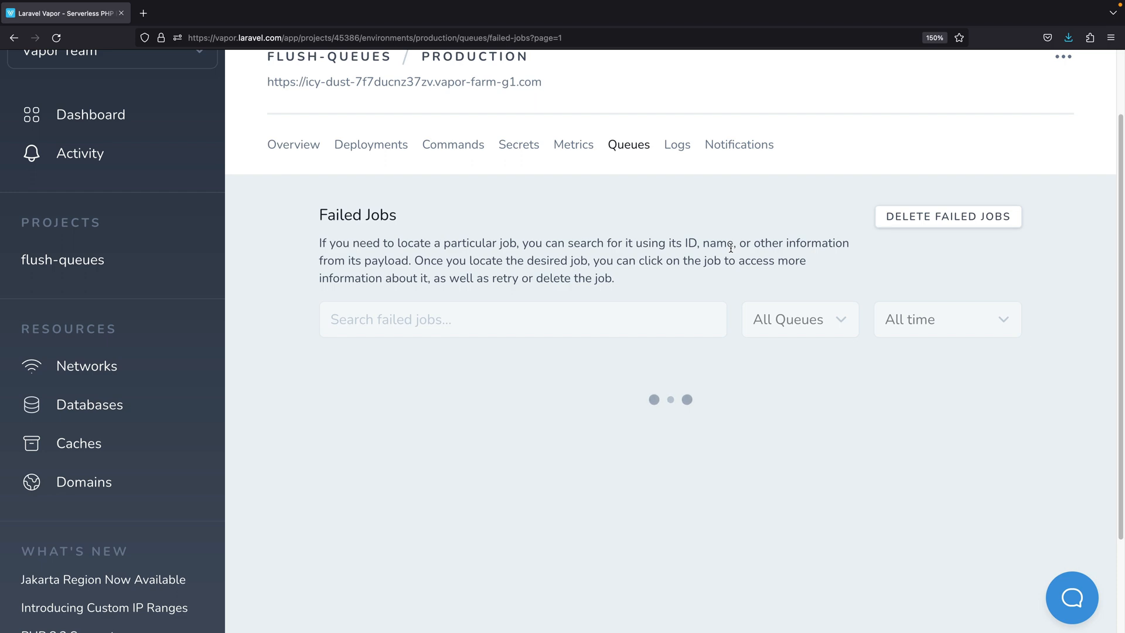